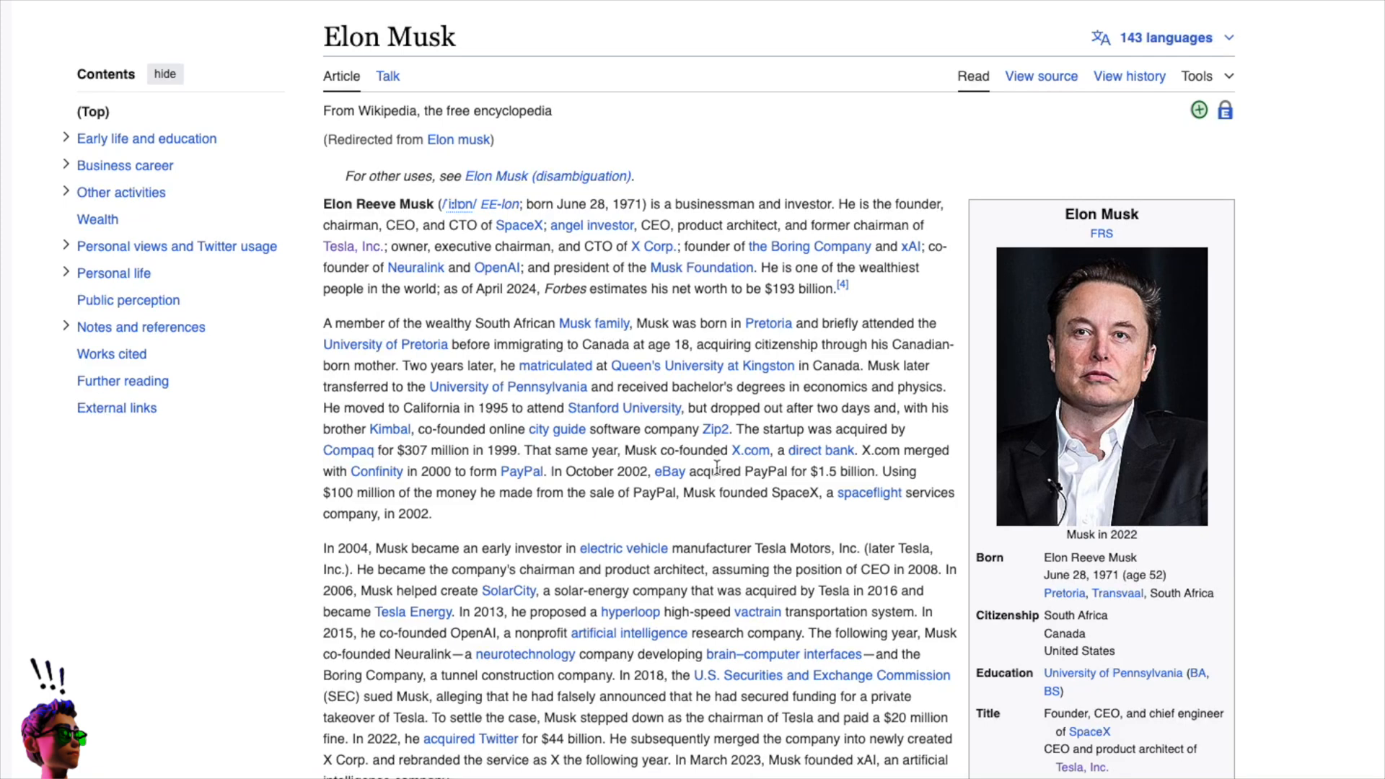
Step: Scroll the Elon Musk article down toward the Existential threats and politics sections
{"action": "scroll", "scroll_direction": "down", "scroll_amount": 3}
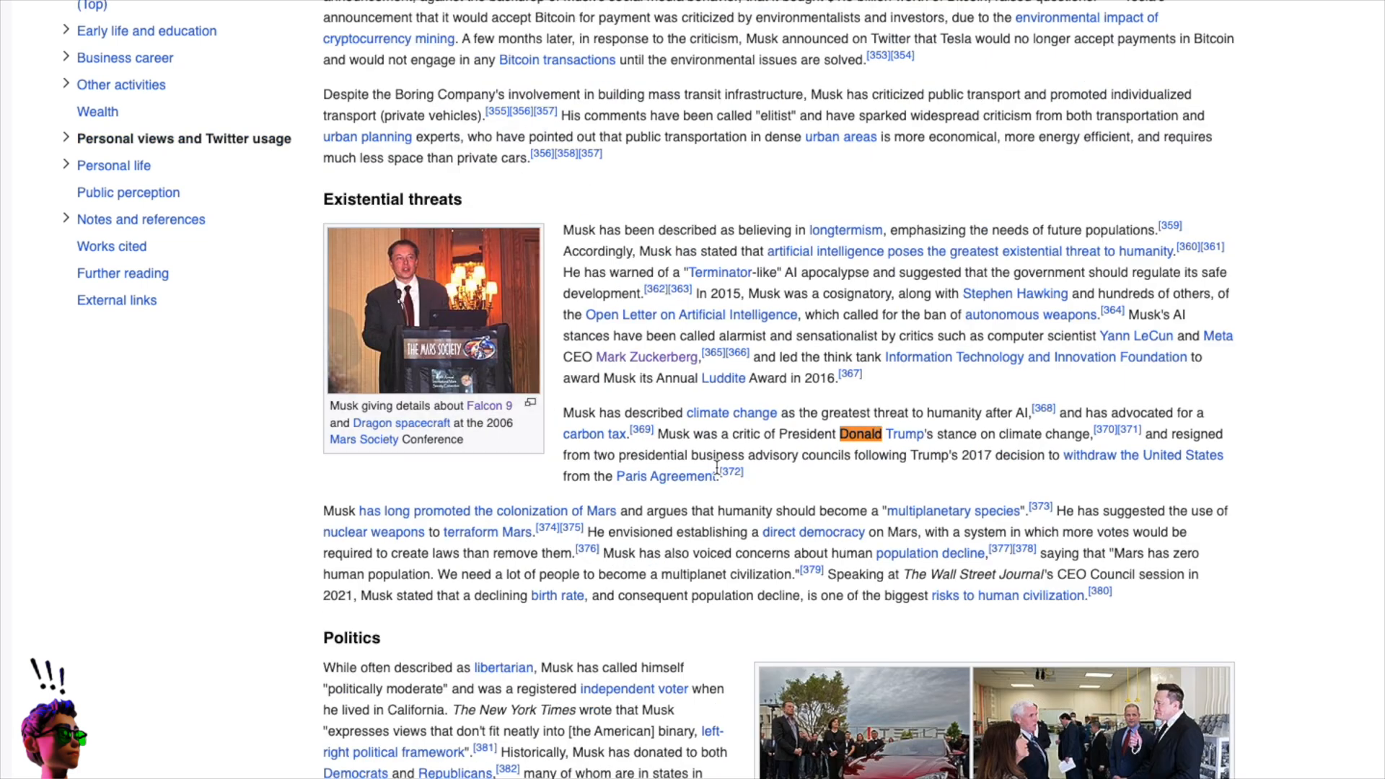
{"action": "mouse_move", "coordinate": [853, 446]}
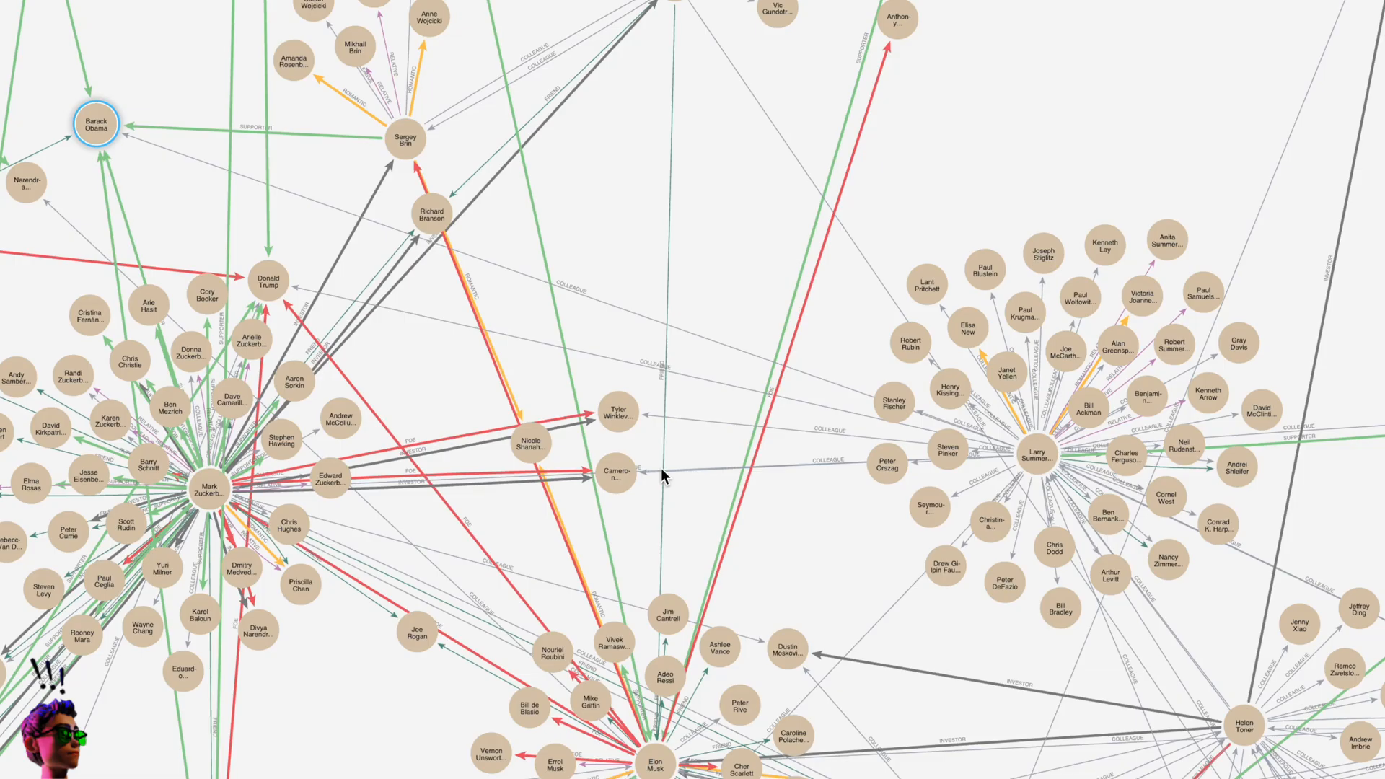
{"action": "mouse_move", "coordinate": [649, 432]}
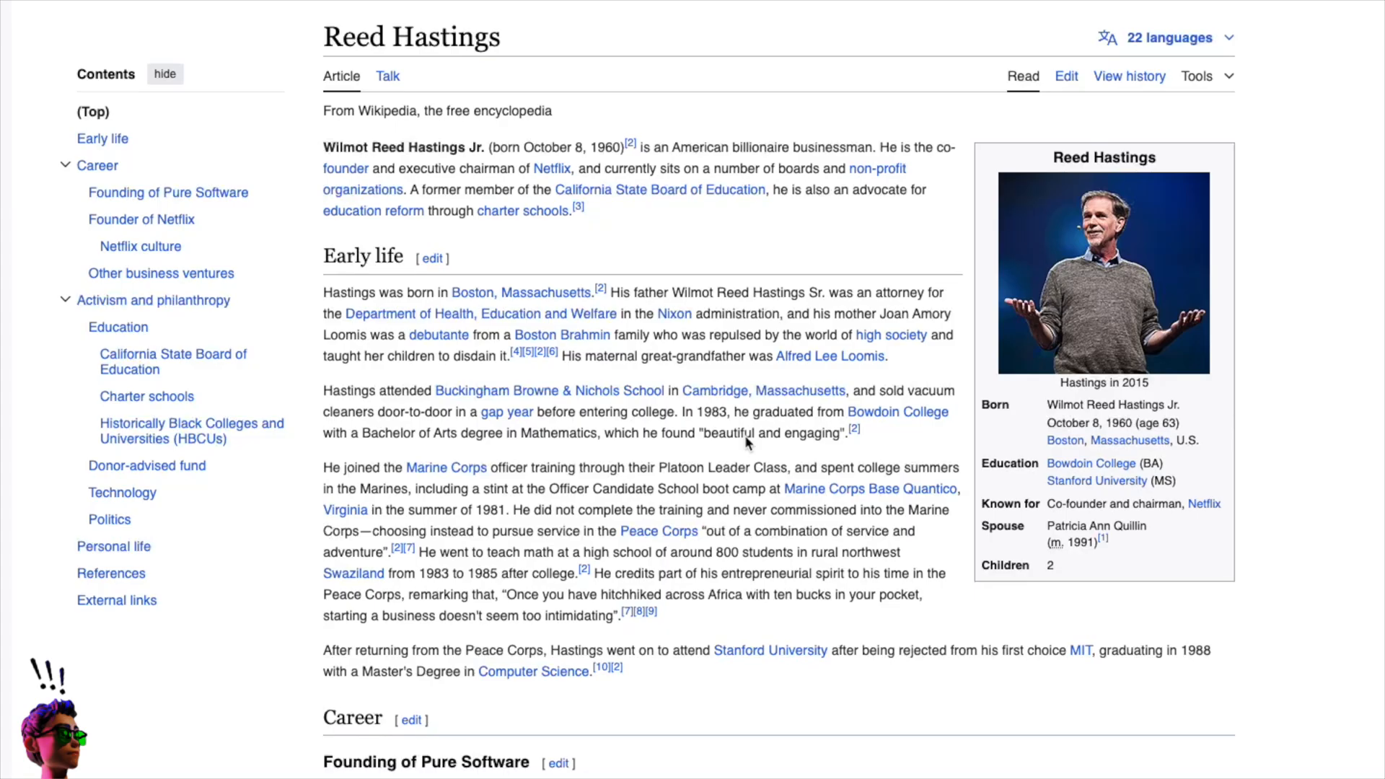
Step: Read down the Reed Hastings article to Activism and philanthropy and the charter schools section
{"action": "scroll", "scroll_direction": "down", "scroll_amount": 3}
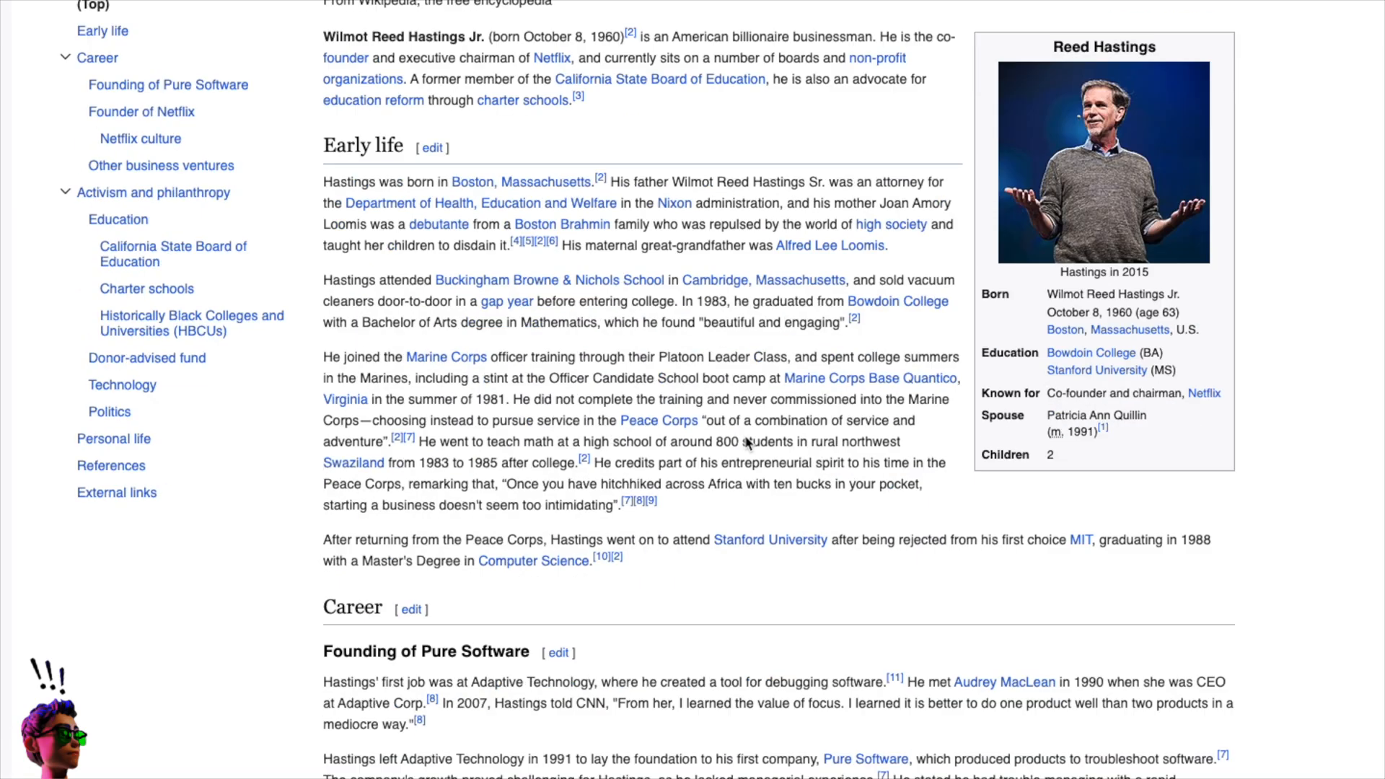
{"action": "scroll", "scroll_direction": "down", "scroll_amount": 3}
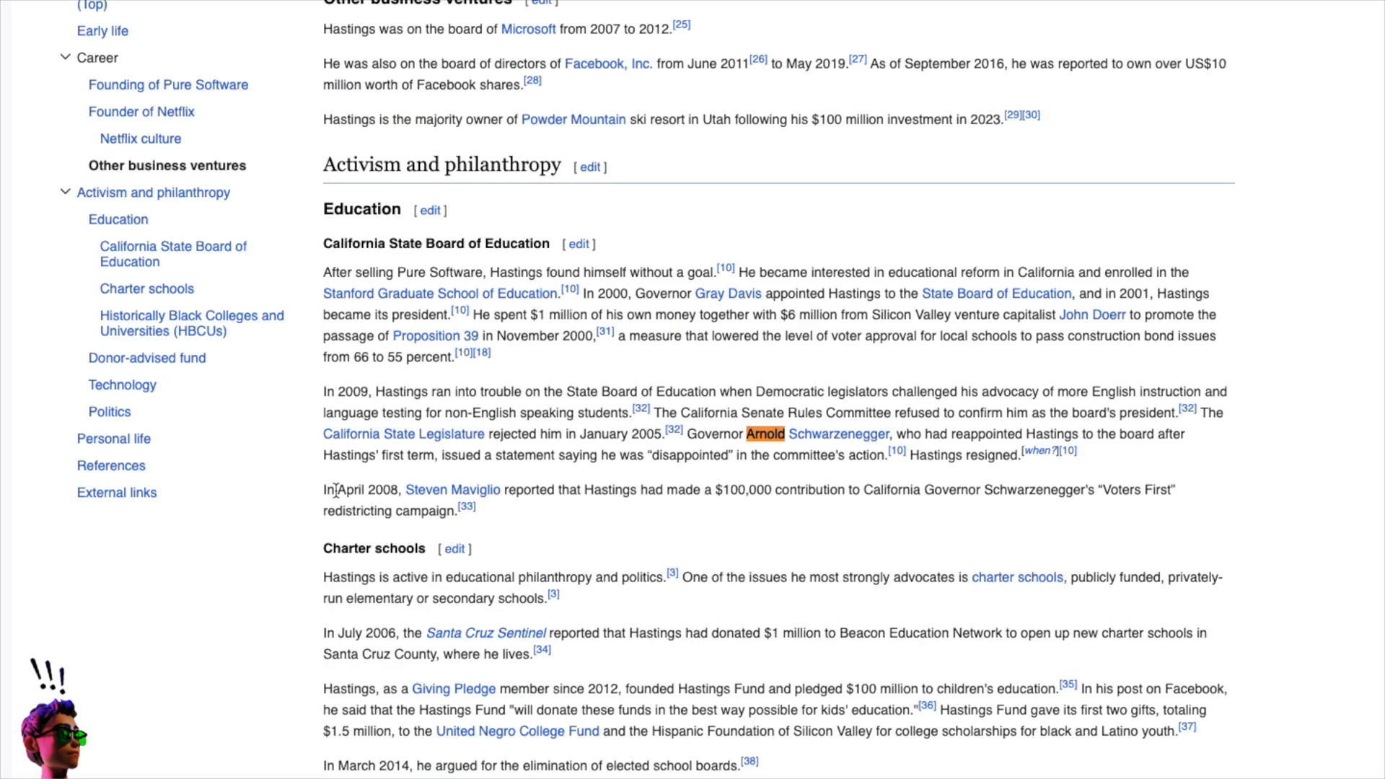
{"action": "left_click_drag", "start_coordinate": [325, 489], "coordinate": [473, 511]}
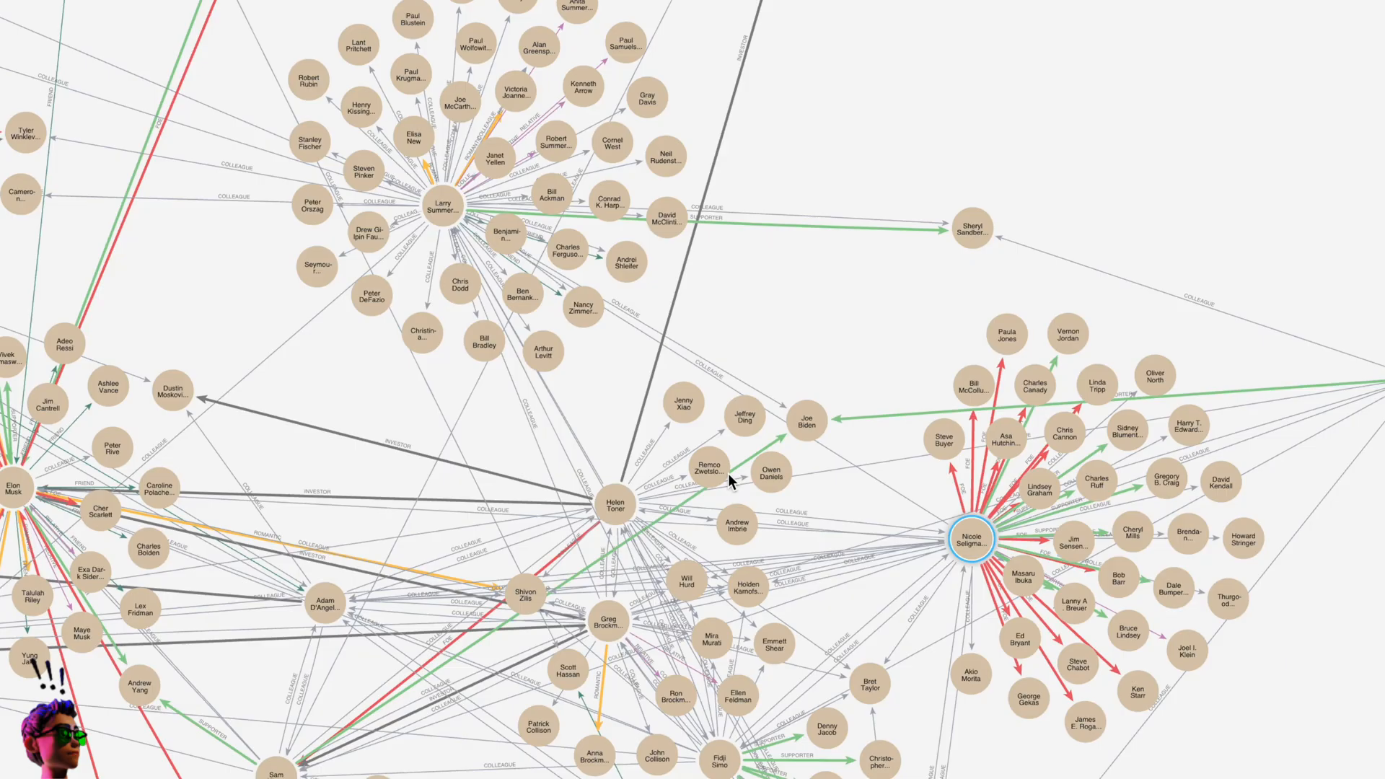
{"action": "mouse_move", "coordinate": [441, 221]}
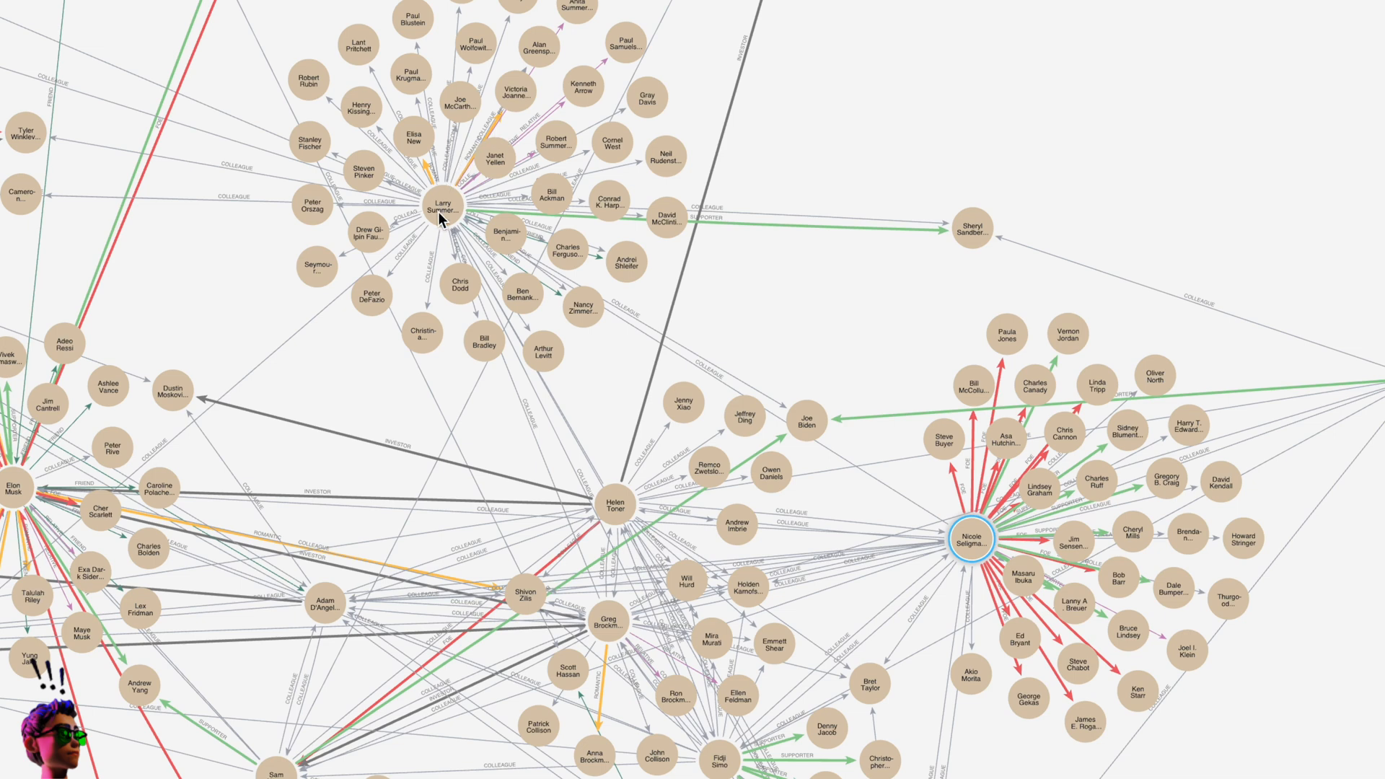
Step: Select the Larry Summers node among the Helen Toner and Nicole Seligman clusters
{"action": "left_click", "coordinate": [440, 204]}
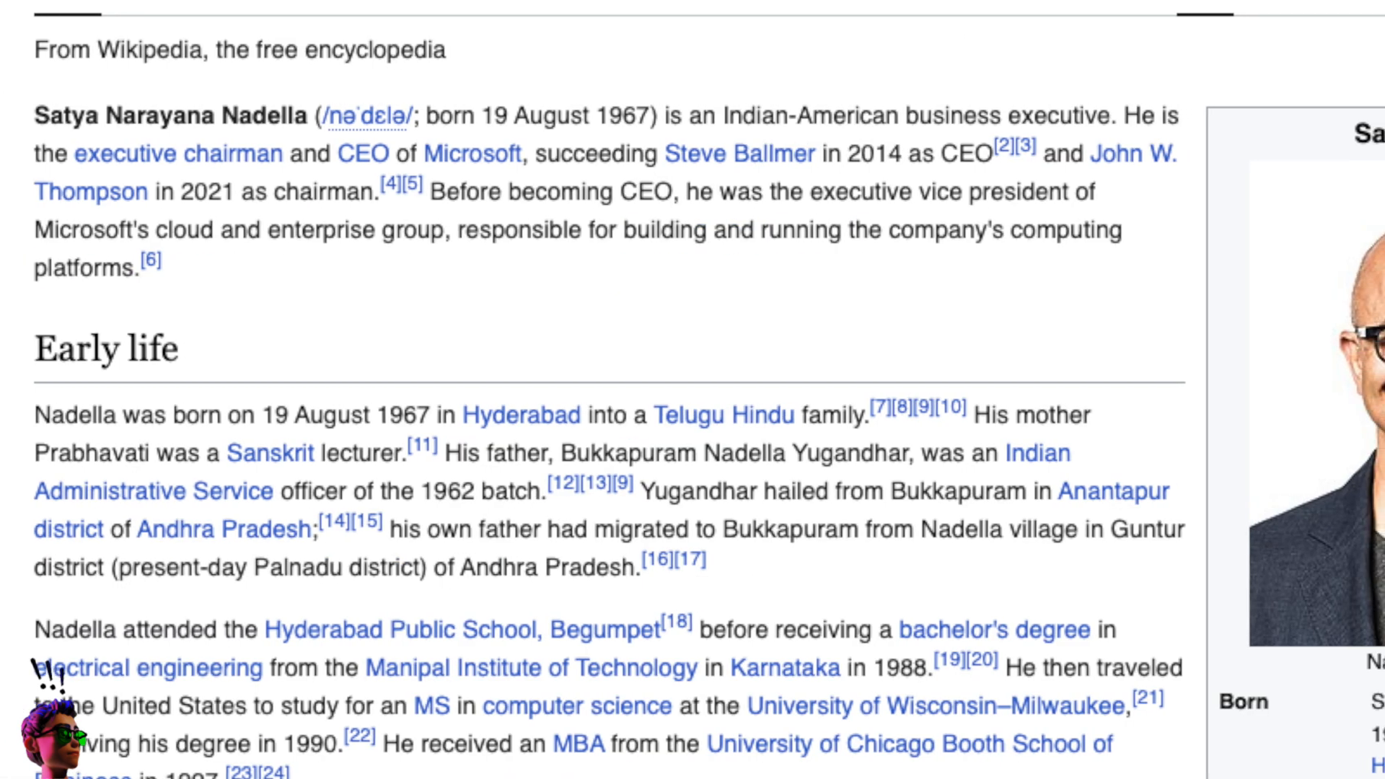
Step: Scroll the Satya Nadella article down to the Early life section
{"action": "scroll", "scroll_direction": "down", "scroll_amount": 3}
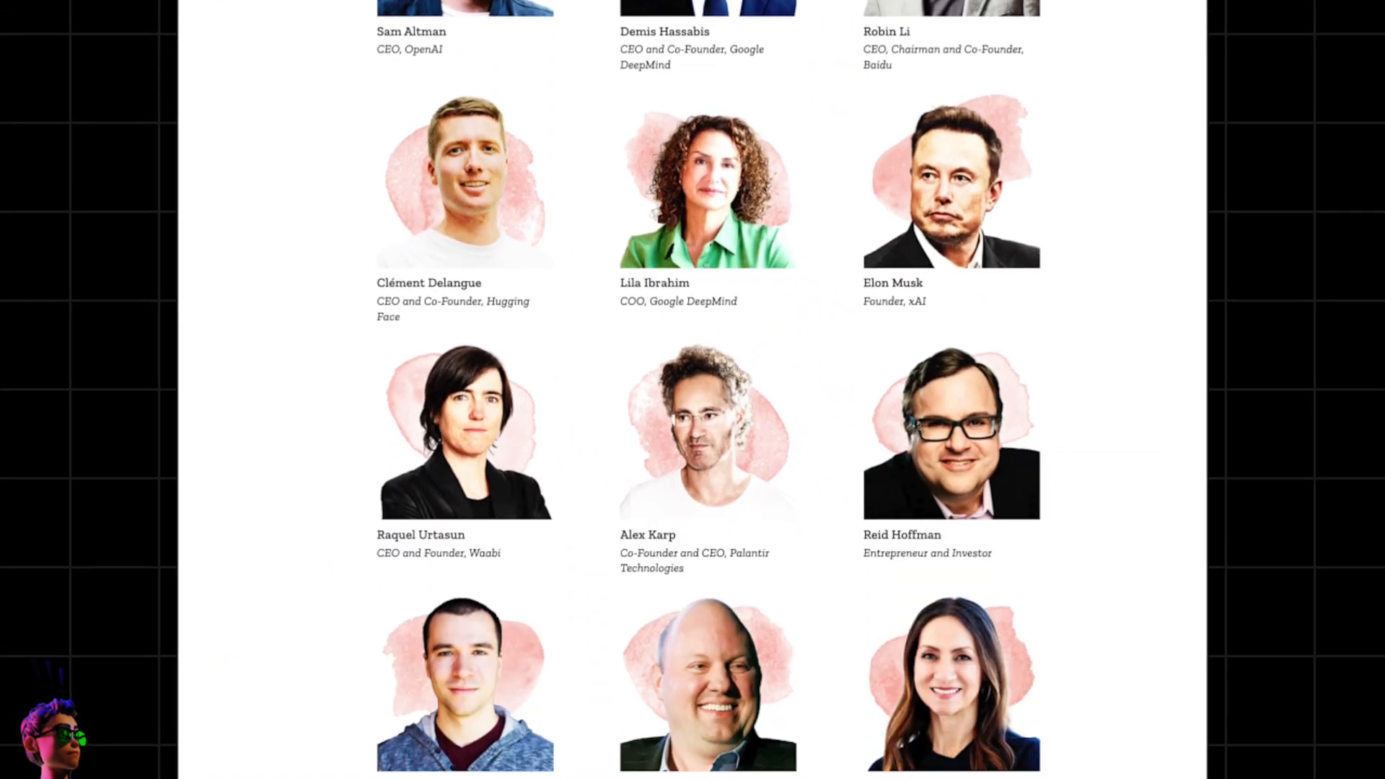
Step: Scroll through TIME's AI leaders portraits from Elon Musk and Reid Hoffman to Eric Schmidt
{"action": "scroll", "scroll_direction": "down", "scroll_amount": 3}
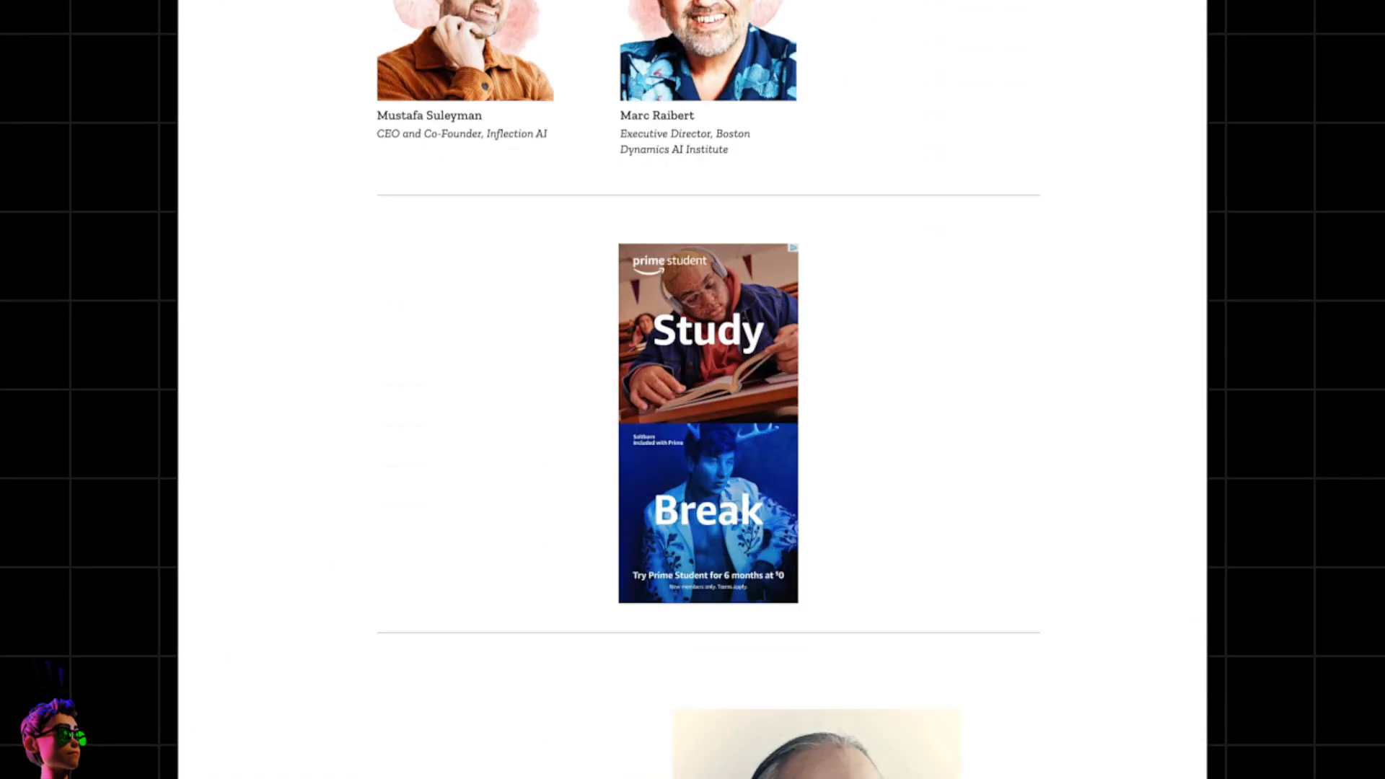
{"action": "scroll", "scroll_direction": "down", "scroll_amount": 3}
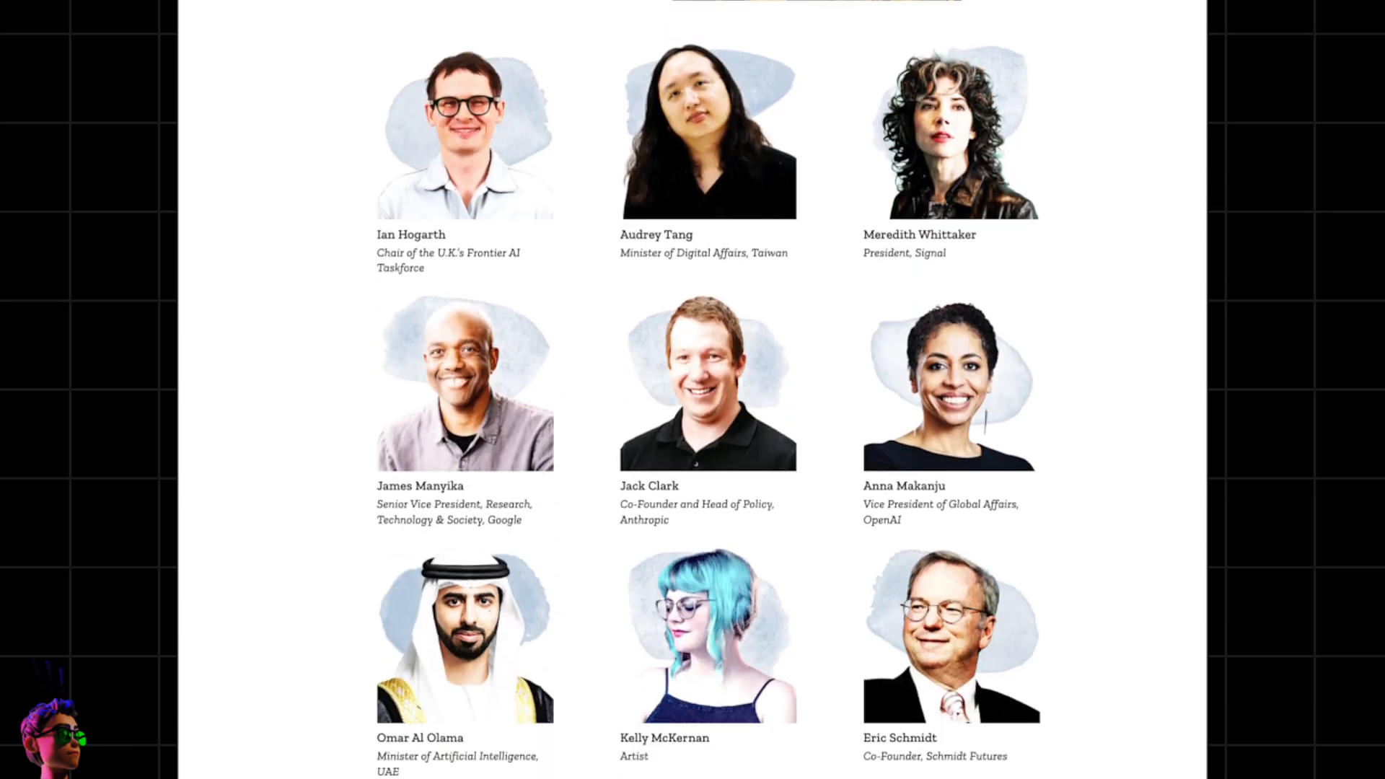
{"action": "scroll", "scroll_direction": "down", "scroll_amount": 3}
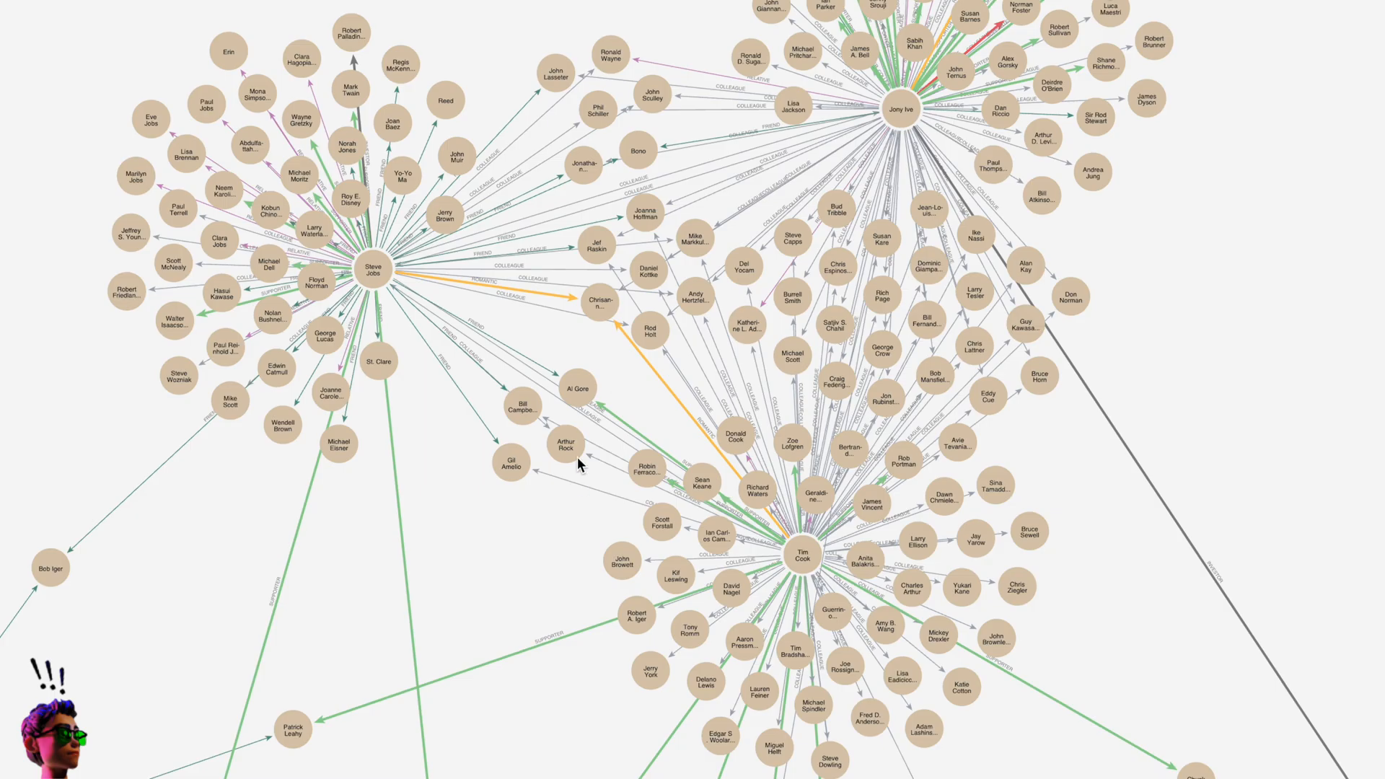
{"action": "mouse_move", "coordinate": [475, 550]}
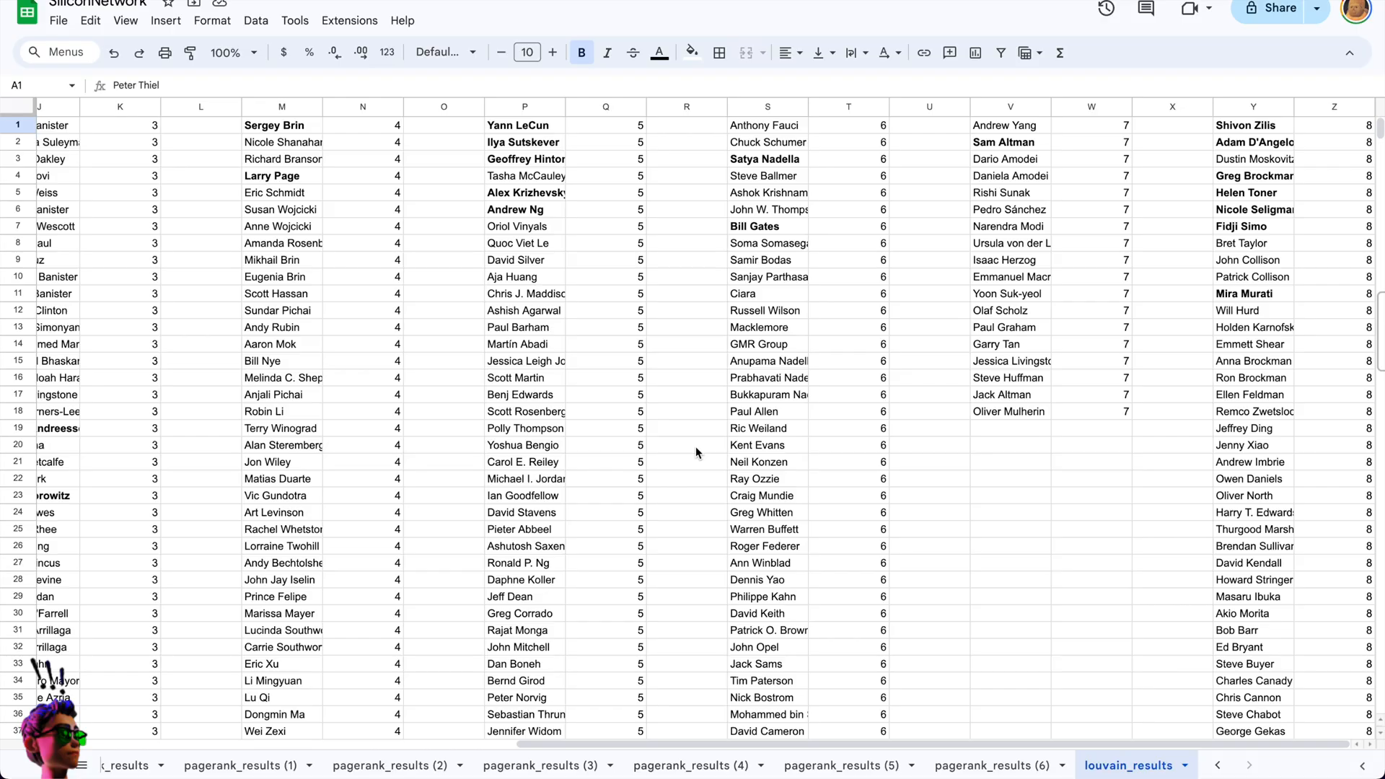
{"action": "mouse_move", "coordinate": [579, 433]}
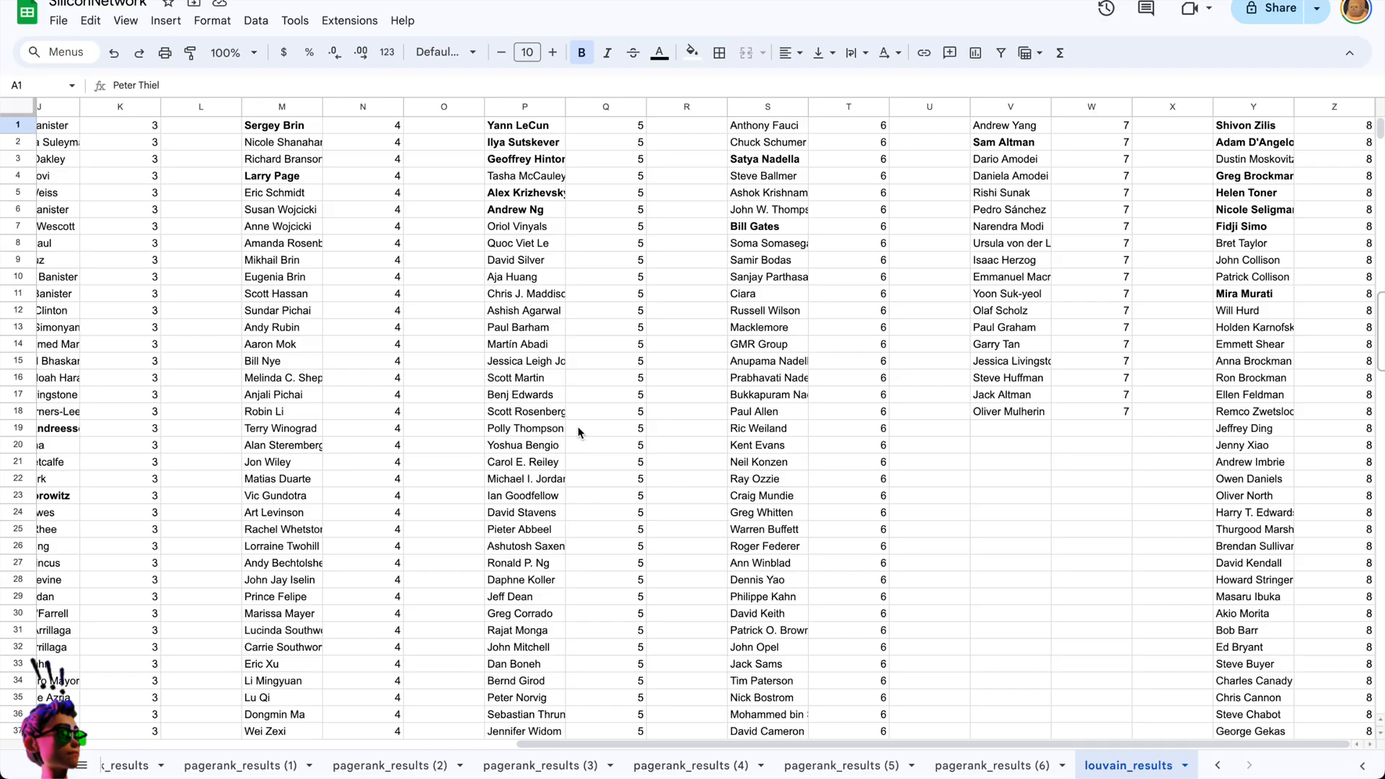
Step: Scroll across the louvain_results community columns from 0 up to 15
{"action": "scroll", "scroll_direction": "left", "scroll_amount": 3}
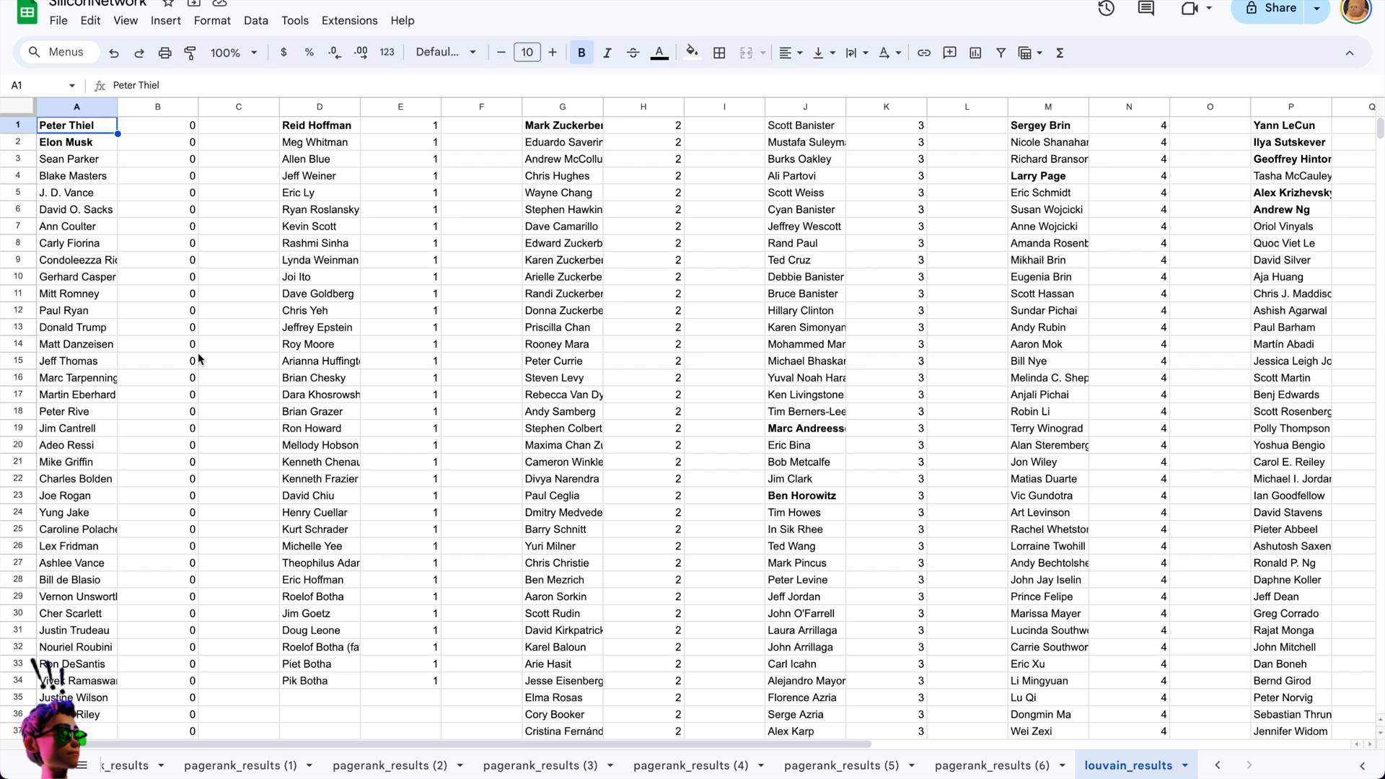
{"action": "scroll", "scroll_direction": "right", "scroll_amount": 3}
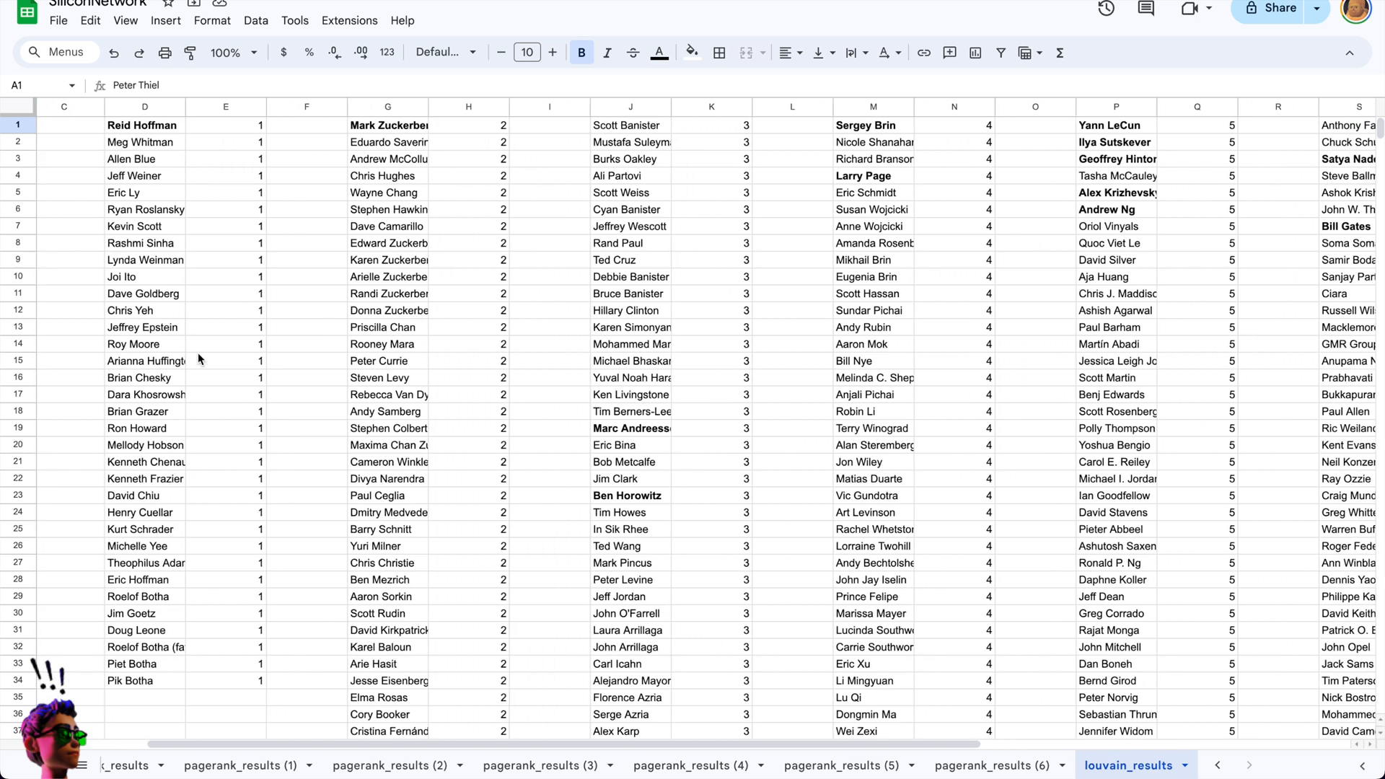
{"action": "scroll", "scroll_direction": "right", "scroll_amount": 3}
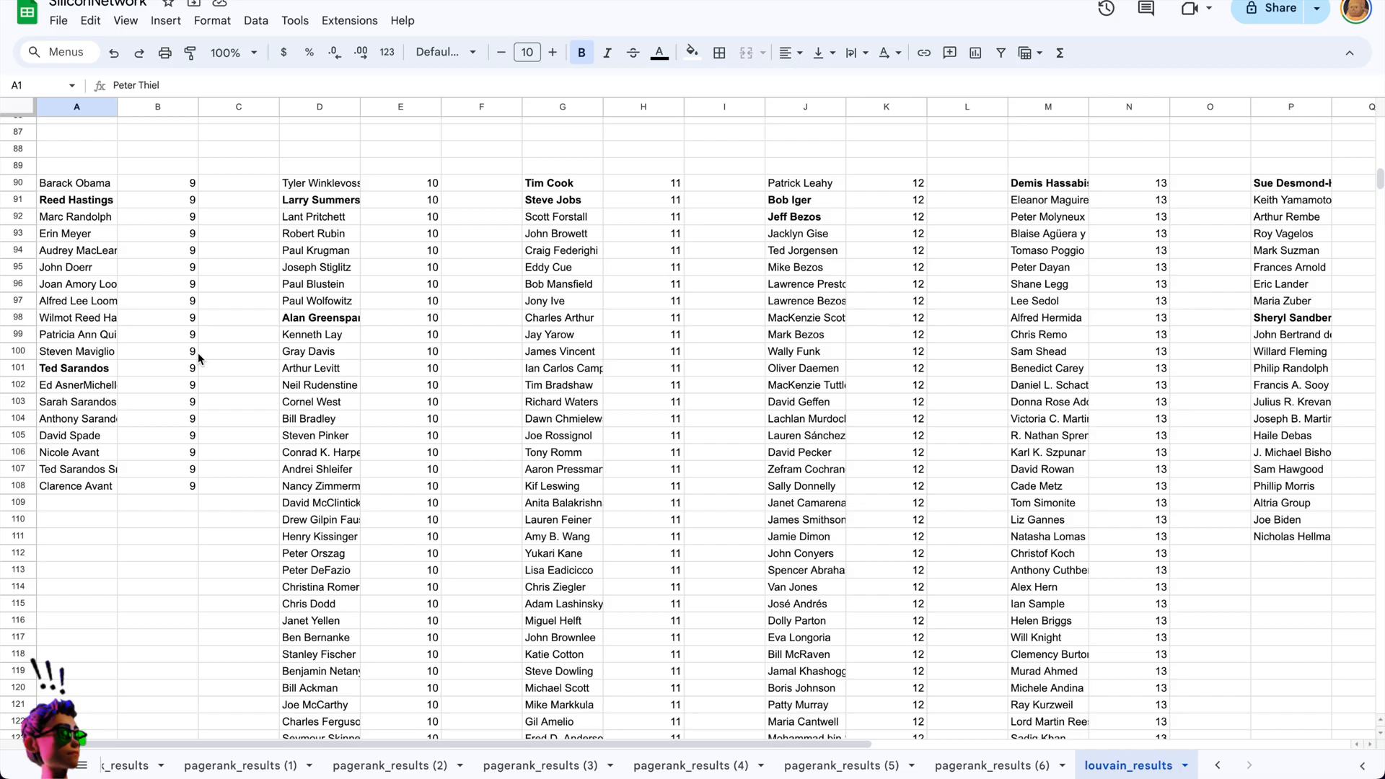
{"action": "scroll", "scroll_direction": "right", "scroll_amount": 3}
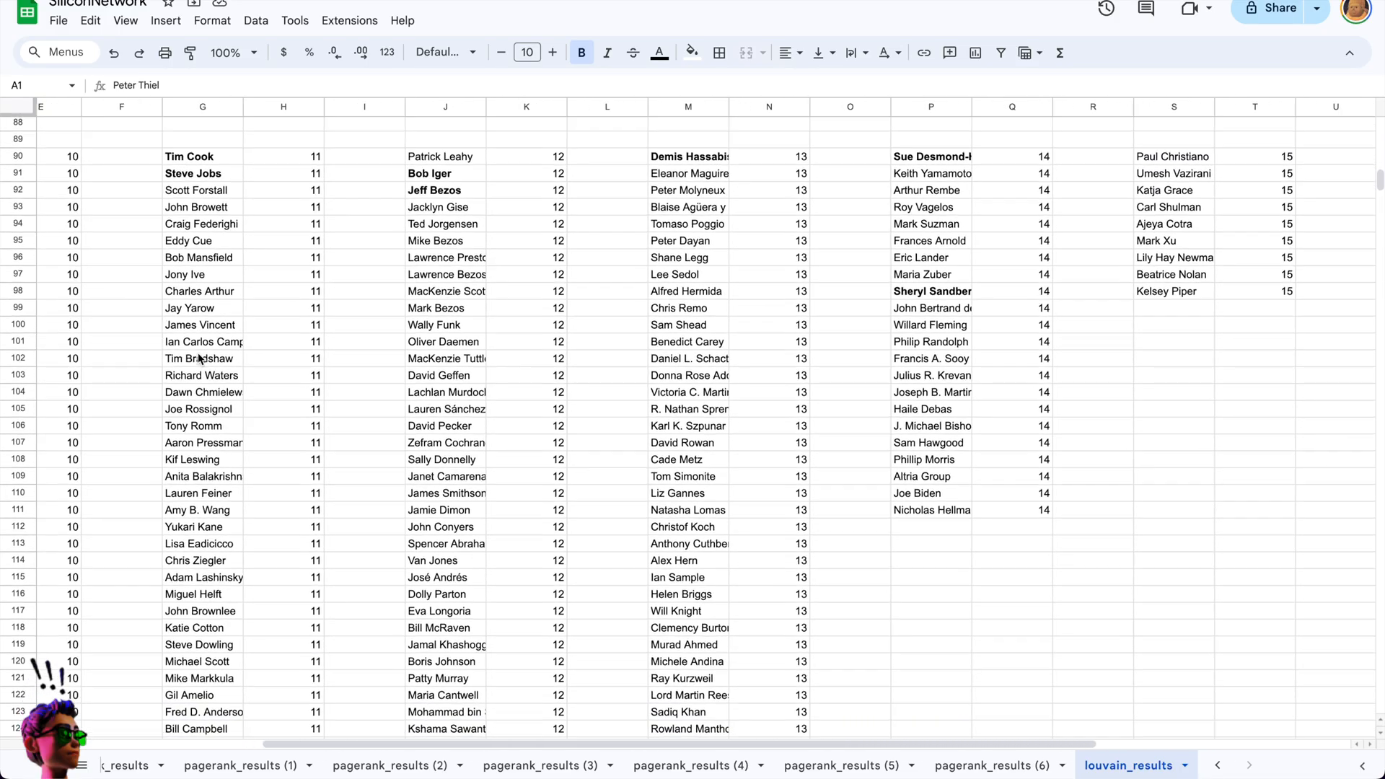
{"action": "scroll", "scroll_direction": "right", "scroll_amount": 3}
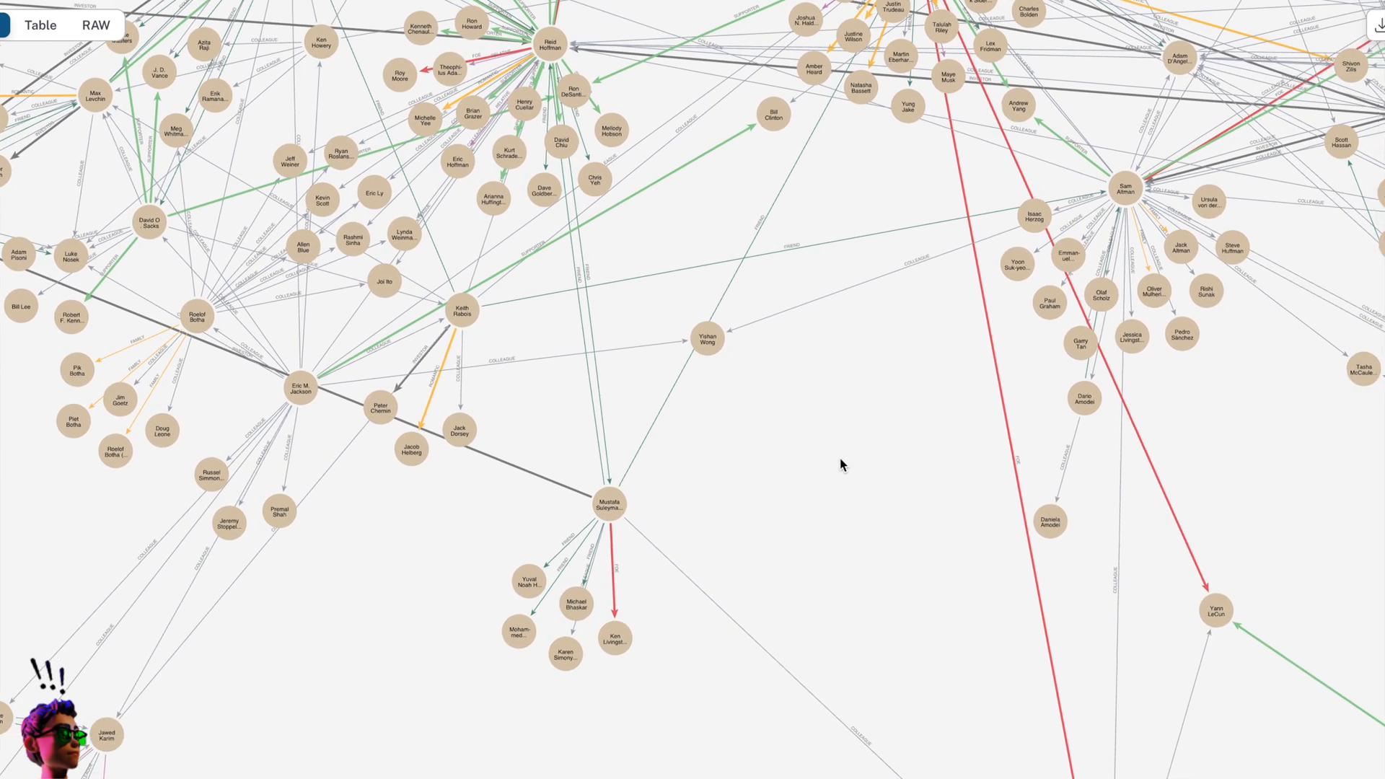
Step: Pan toward the Nicole Seligman cluster and show the key figures subgraph with Musk, Zuckerberg, Thiel, Trump
{"action": "left_click_drag", "start_coordinate": [839, 465], "coordinate": [892, 466]}
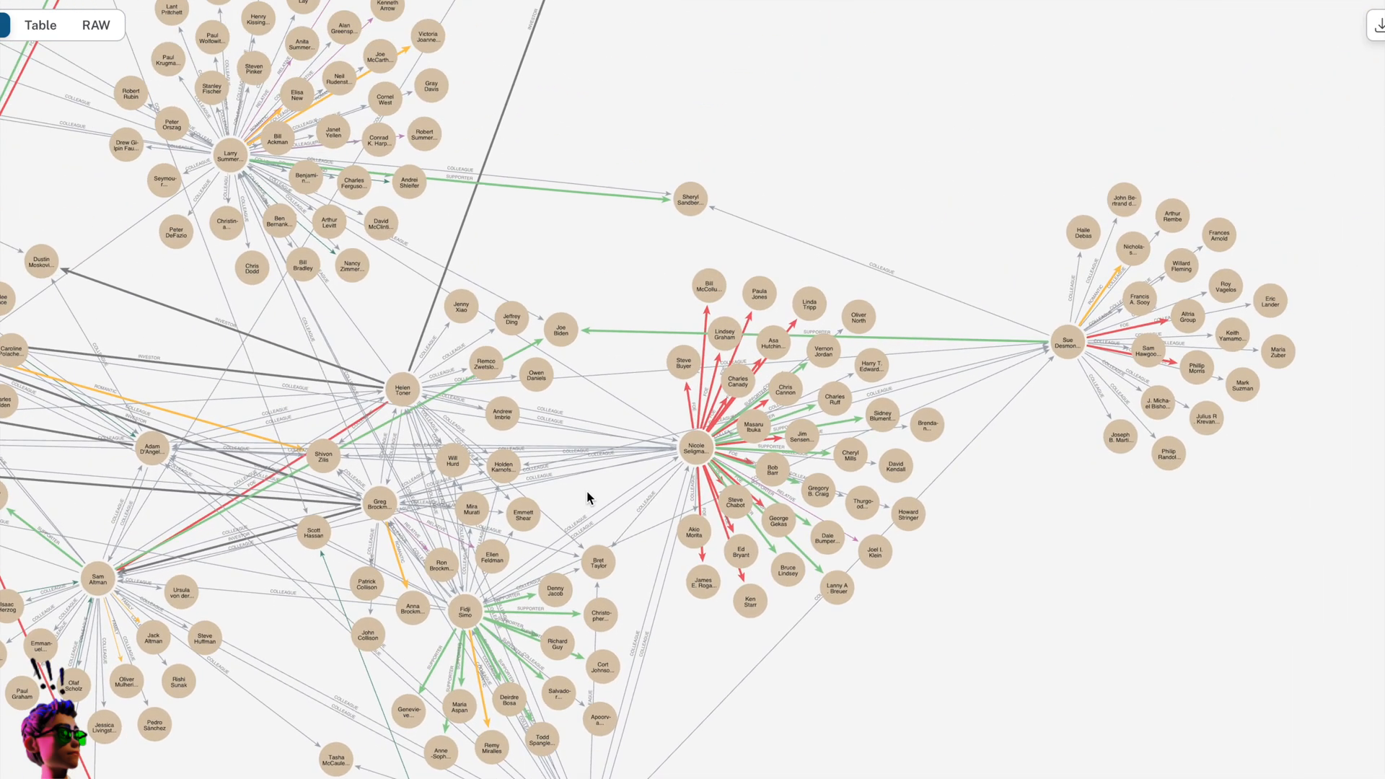
{"action": "left_click_drag", "start_coordinate": [590, 497], "coordinate": [900, 458]}
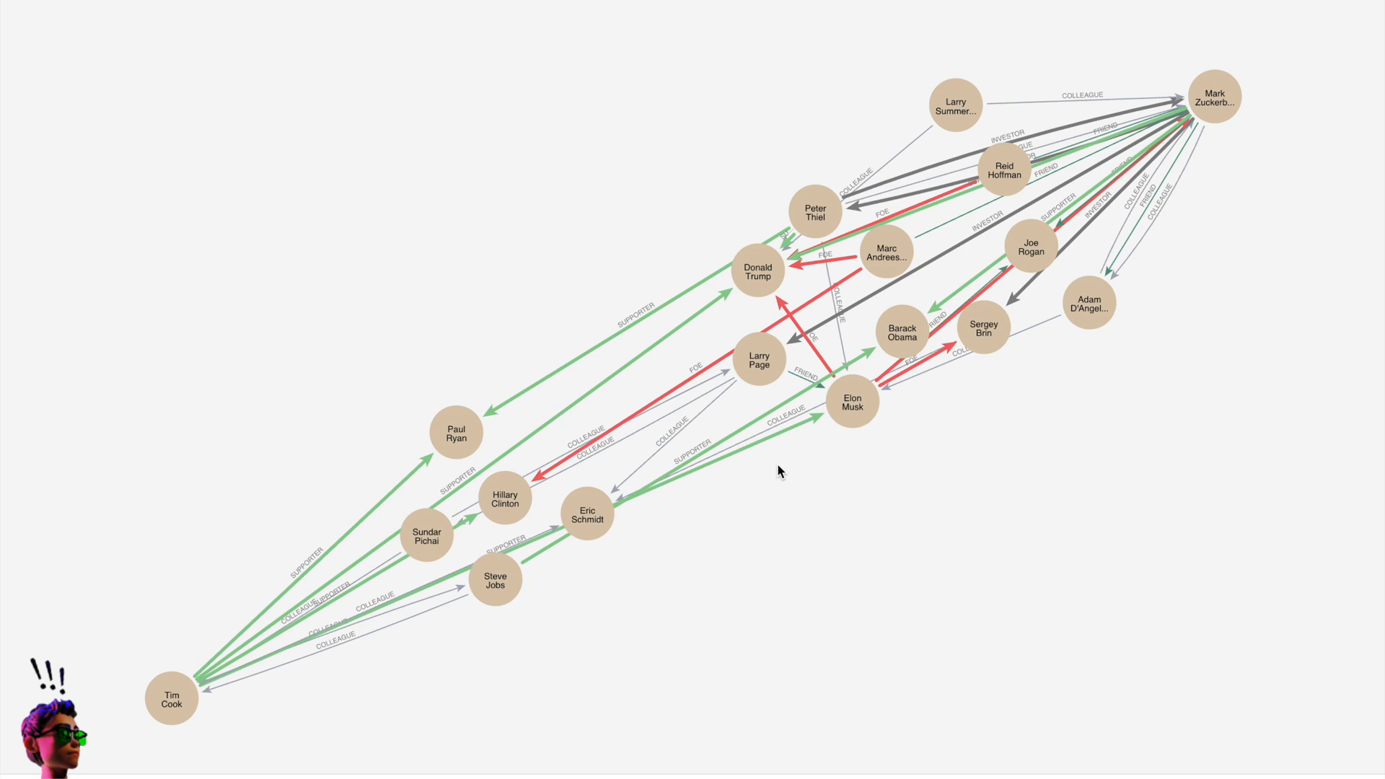
{"action": "left_click", "coordinate": [851, 403]}
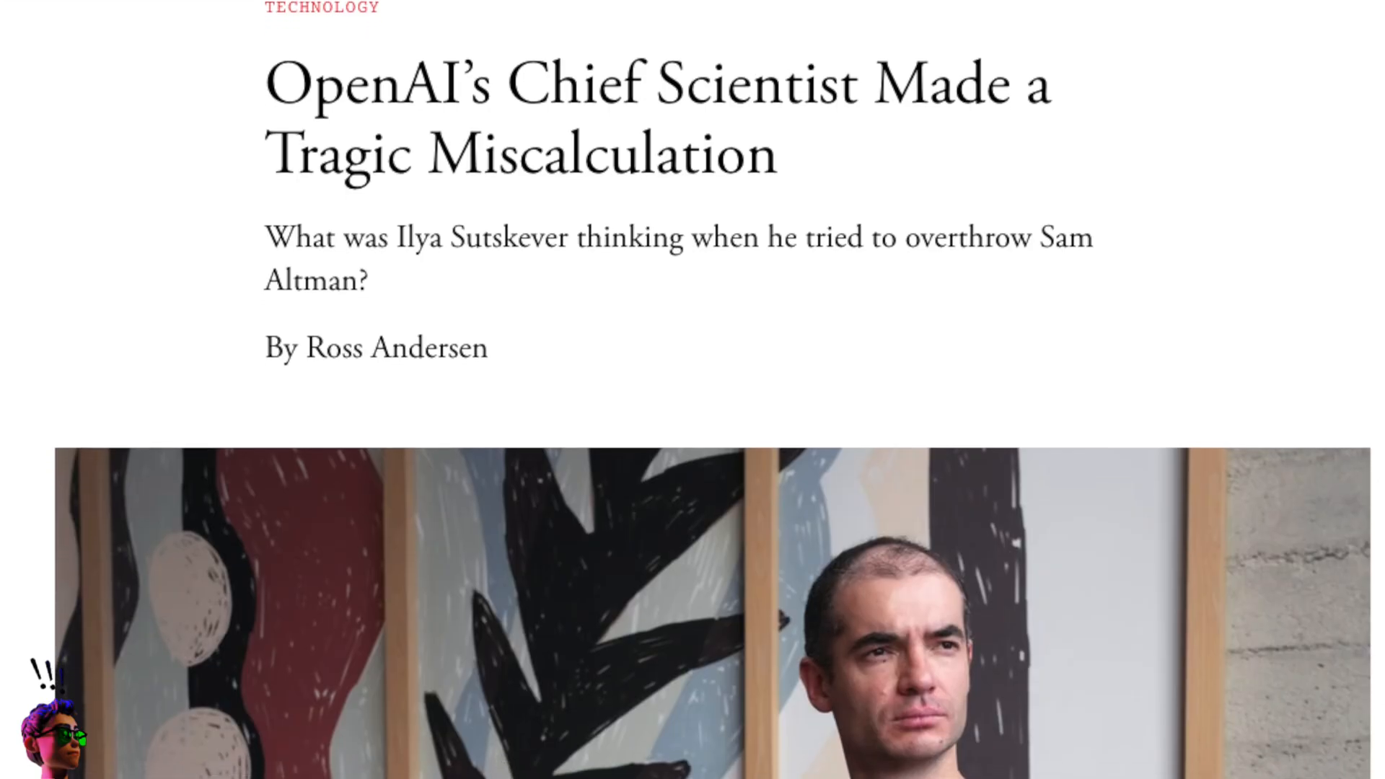
Step: Scroll past the headline and byline to the Ilya Sutskever portrait photo
{"action": "scroll", "scroll_direction": "down", "scroll_amount": 3}
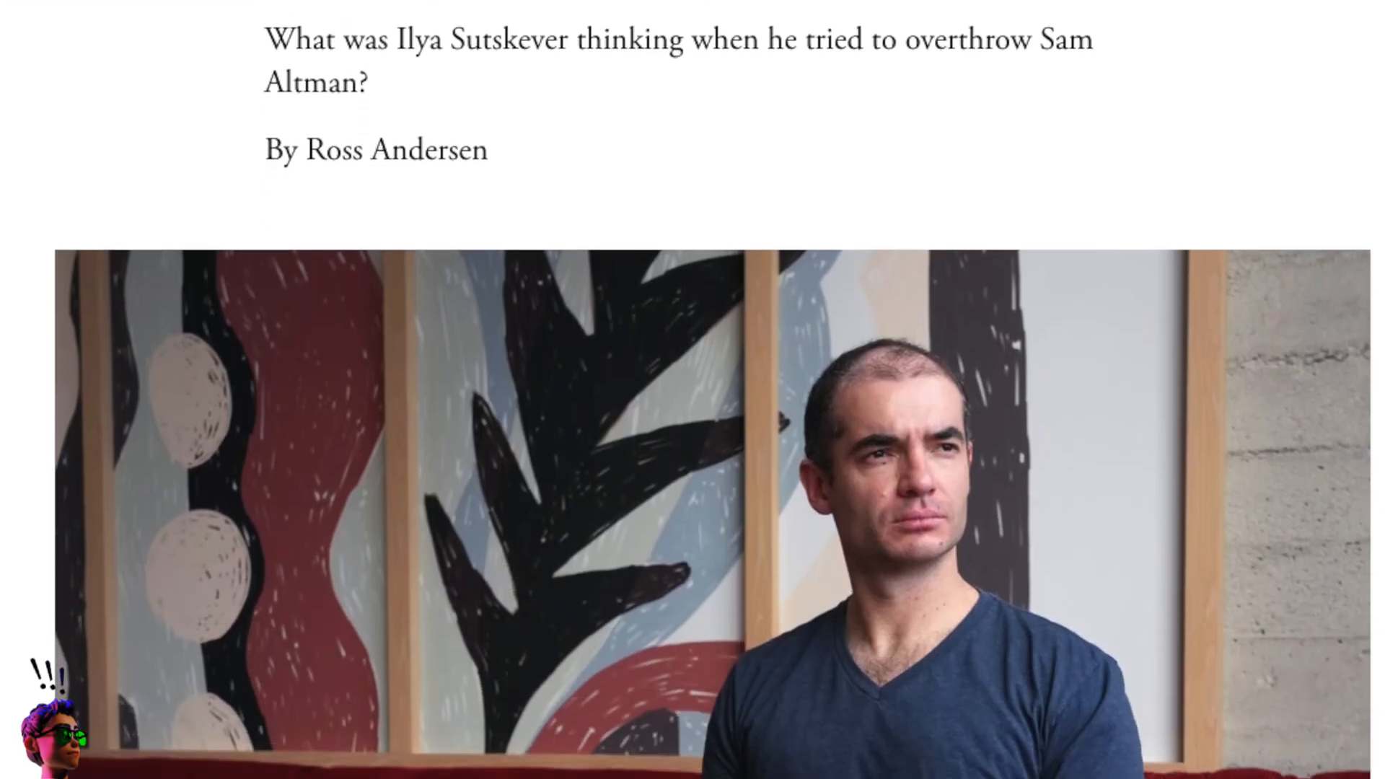